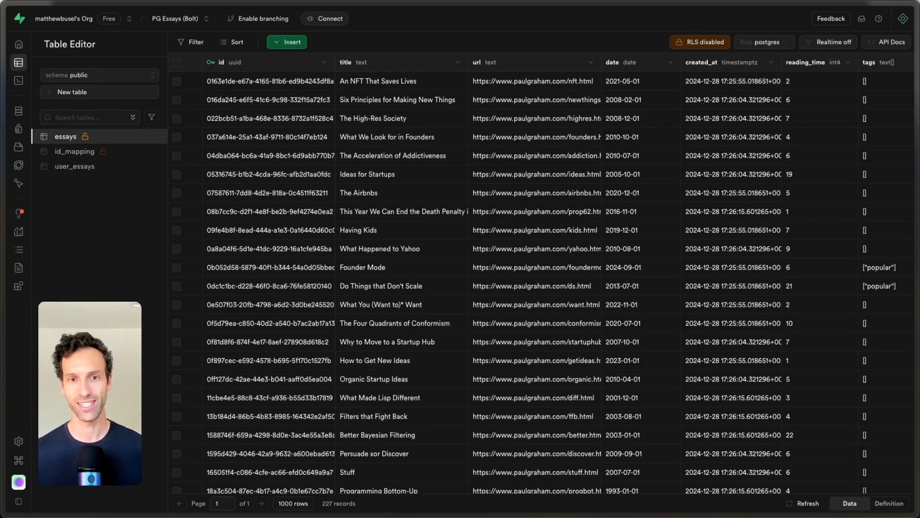
mouse_move(133, 255)
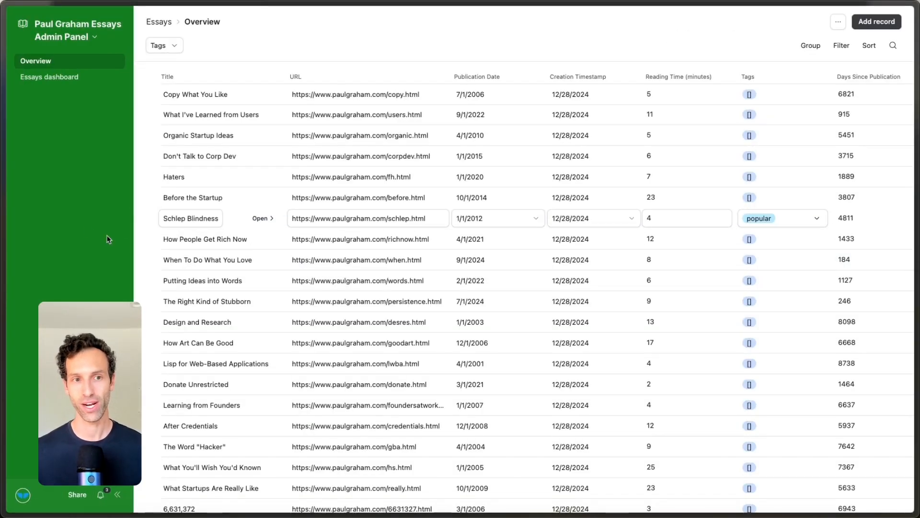
mouse_move(72, 217)
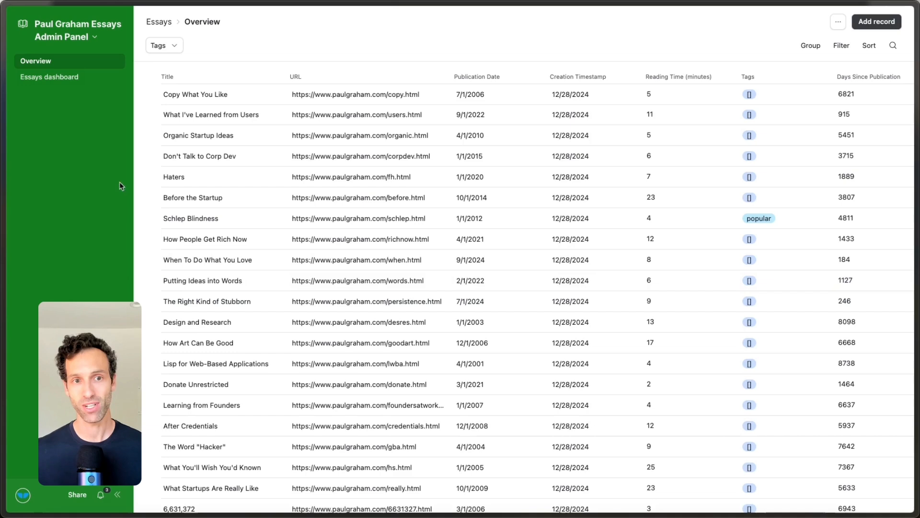
Select all 227 essays rows in the Supabase table and export them as CSV
left_click(50, 77)
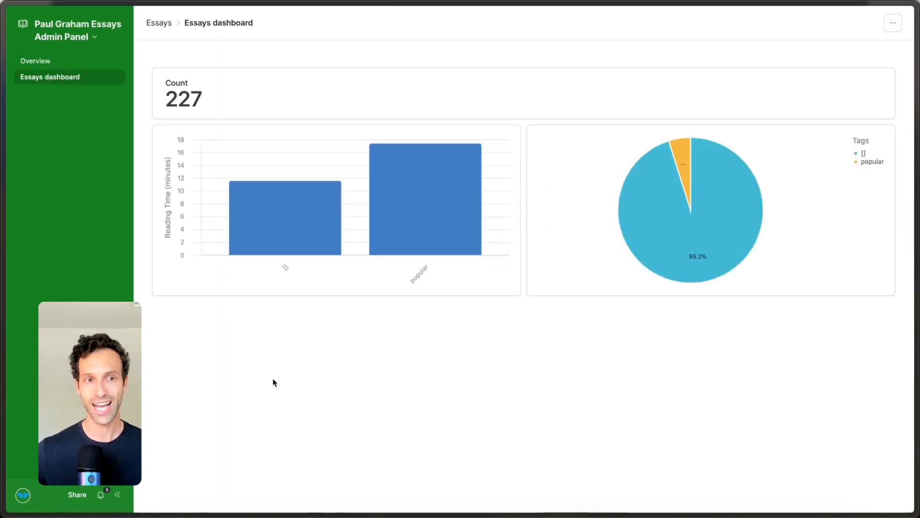
mouse_move(246, 65)
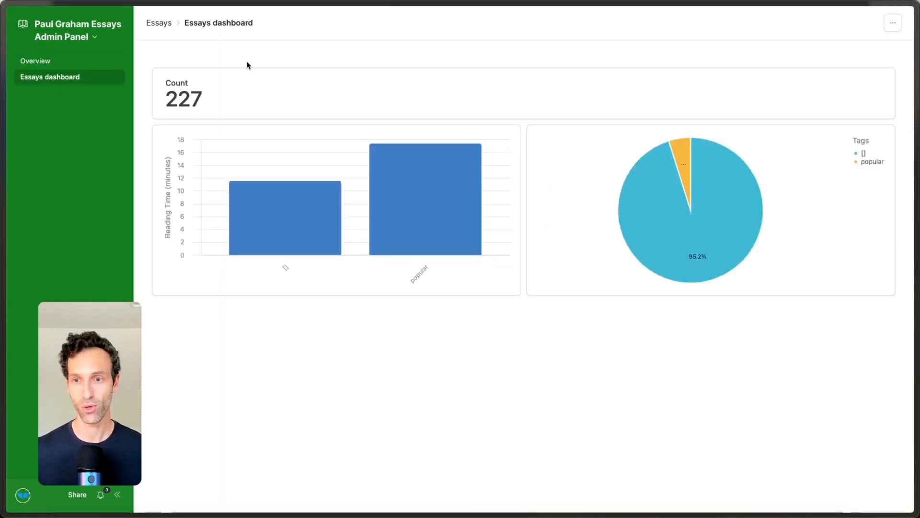
mouse_move(744, 238)
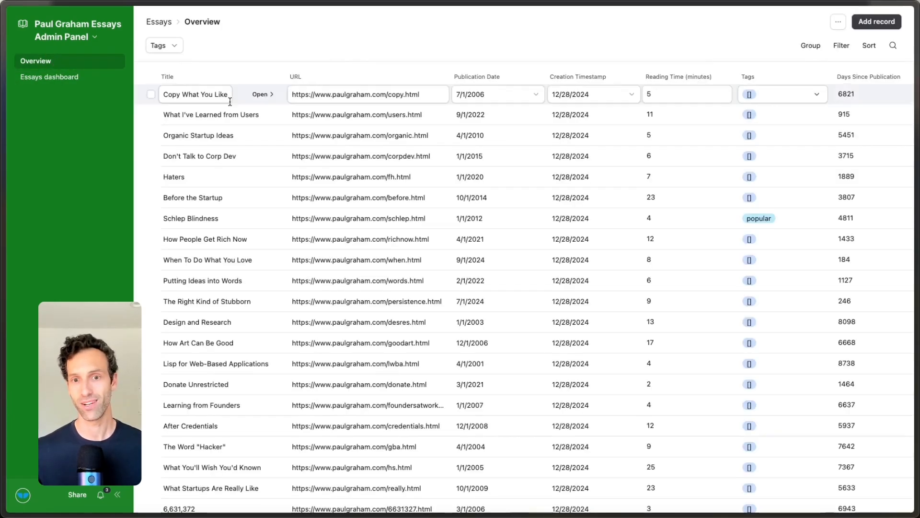
left_click(357, 48)
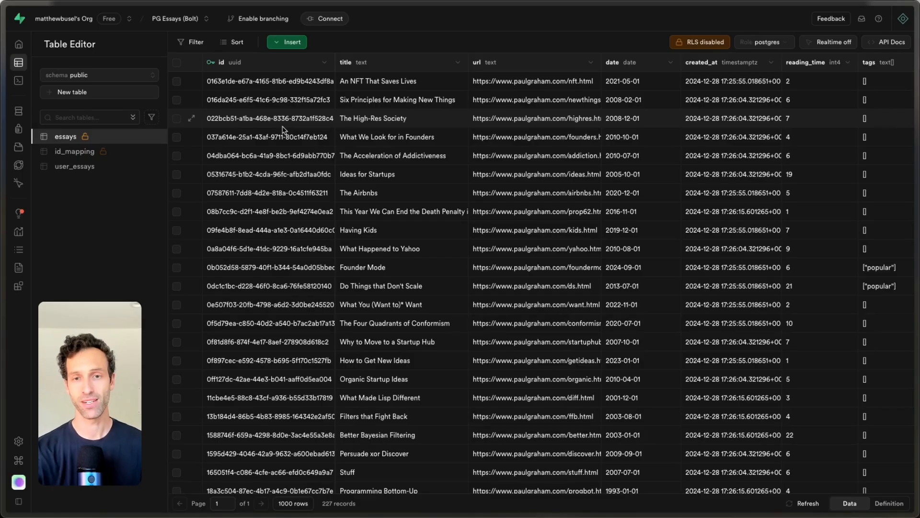
mouse_move(160, 223)
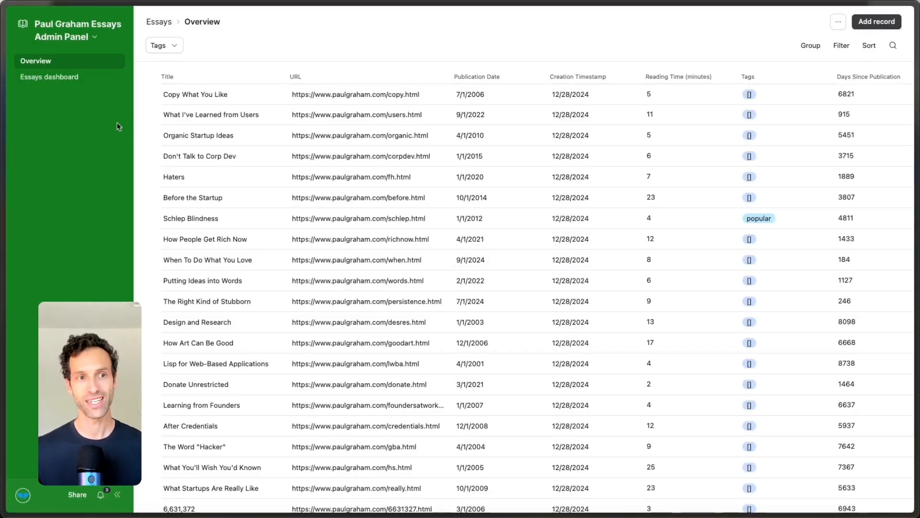
mouse_move(54, 194)
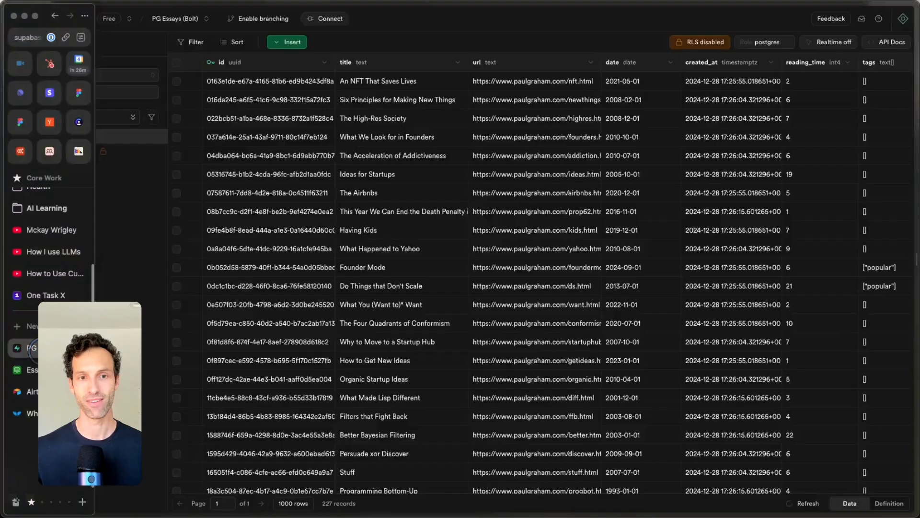
left_click(19, 62)
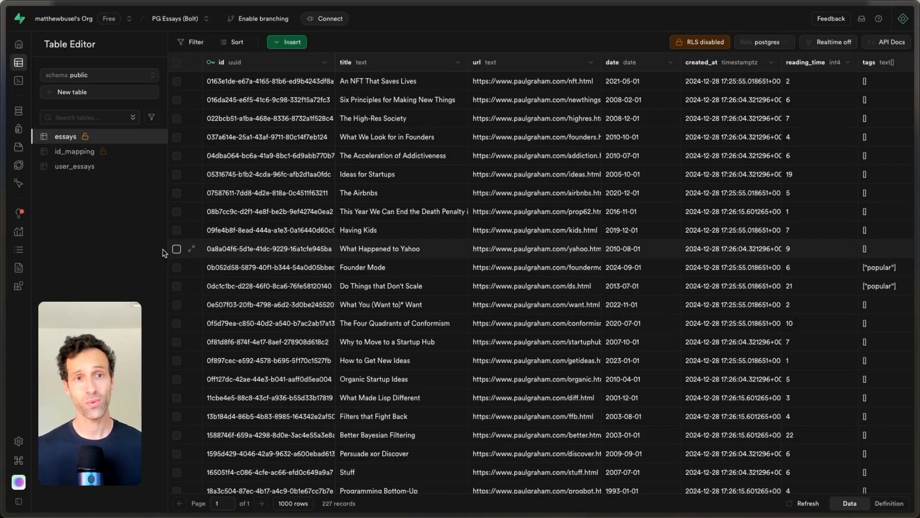
left_click(176, 62)
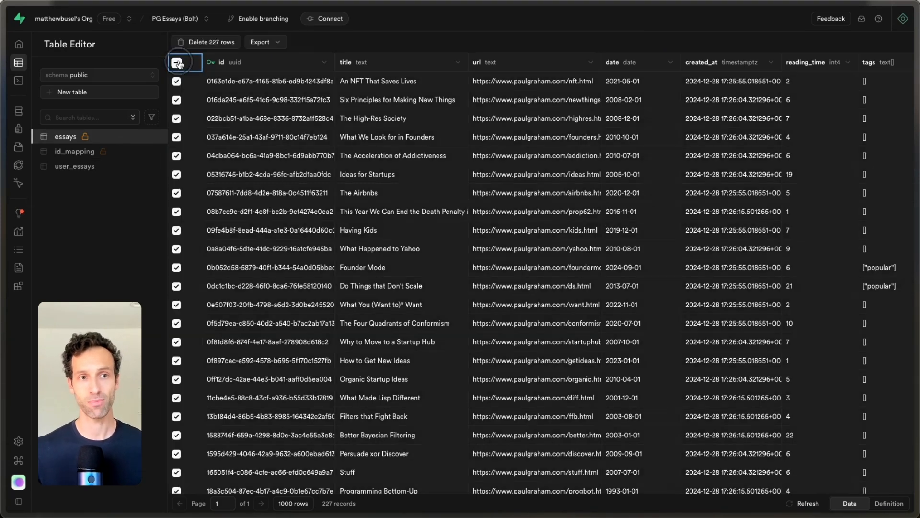
left_click(177, 62)
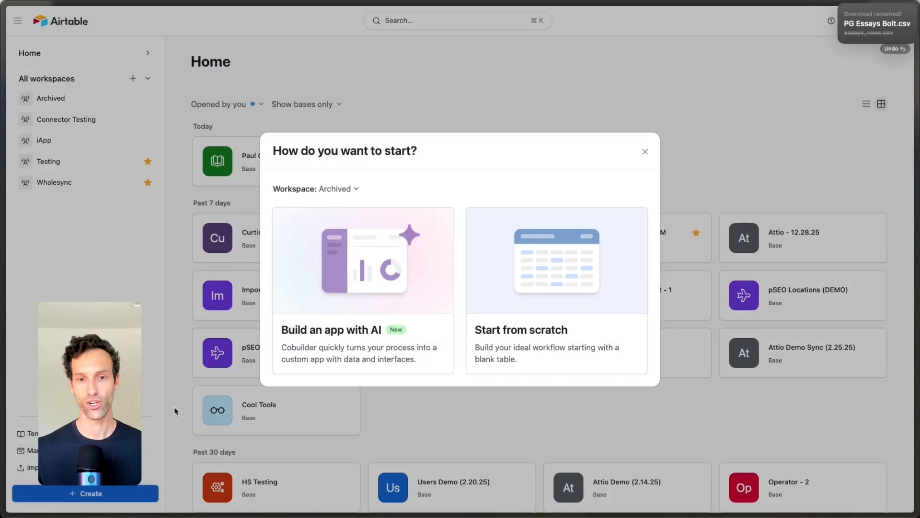
Start a new Airtable app built with AI for the essays admin panel
left_click(363, 289)
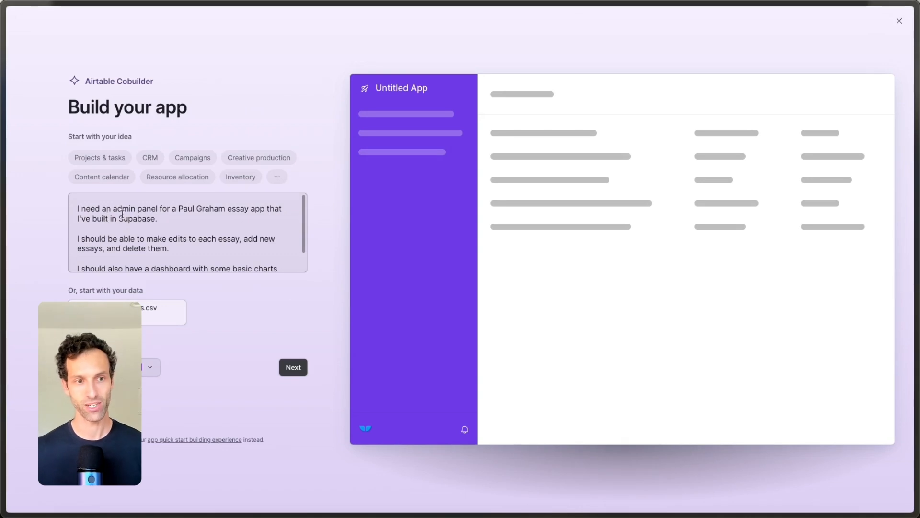
Submit the admin panel description, preview the essays dashboard page, and build the proposed app
left_click(293, 366)
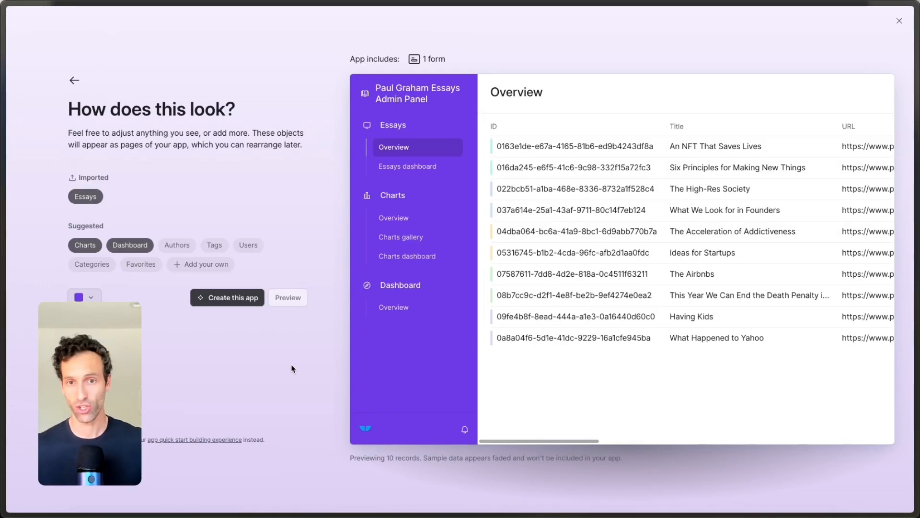
mouse_move(403, 139)
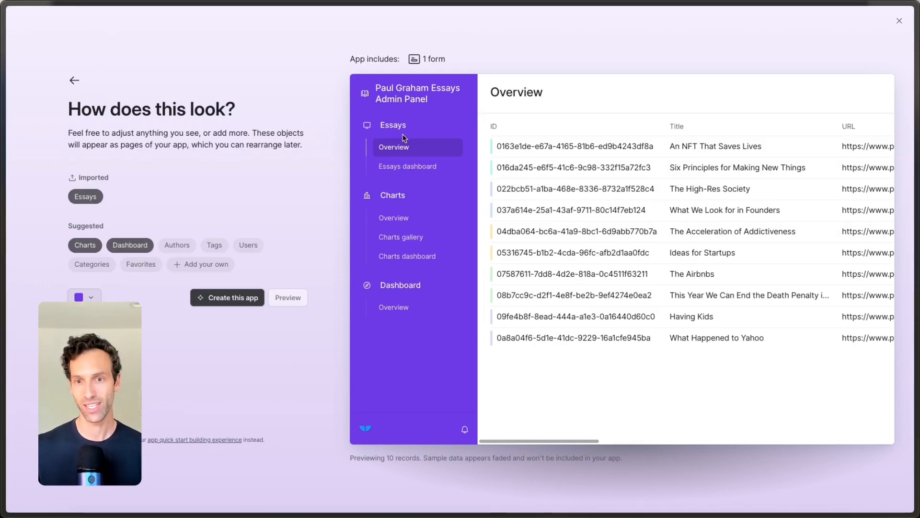
left_click(407, 166)
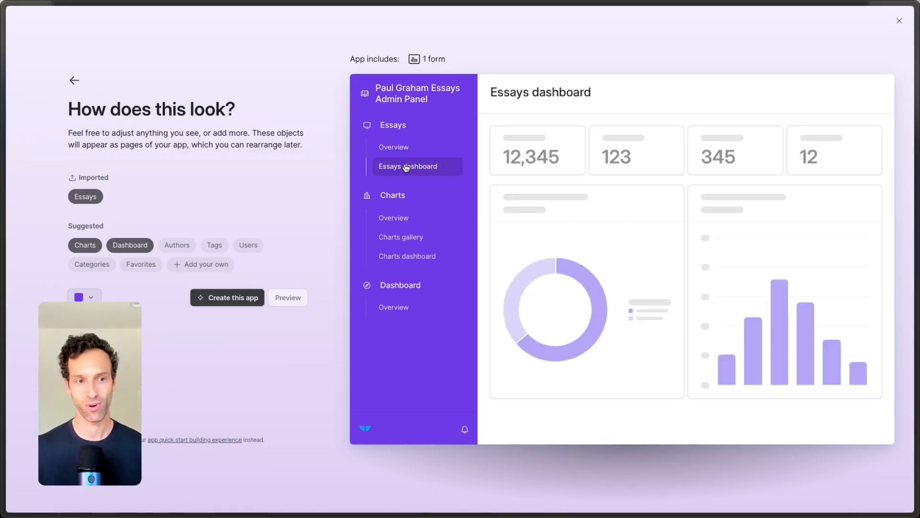
mouse_move(64, 295)
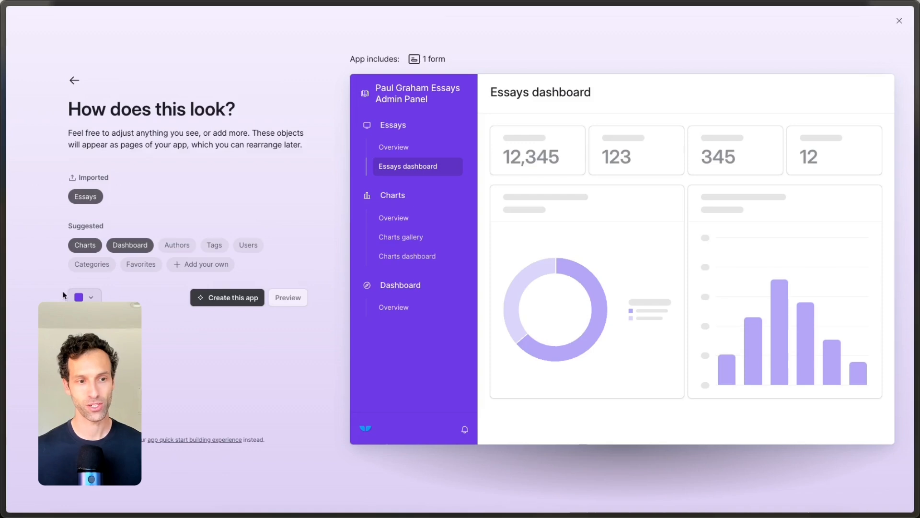
left_click(227, 297)
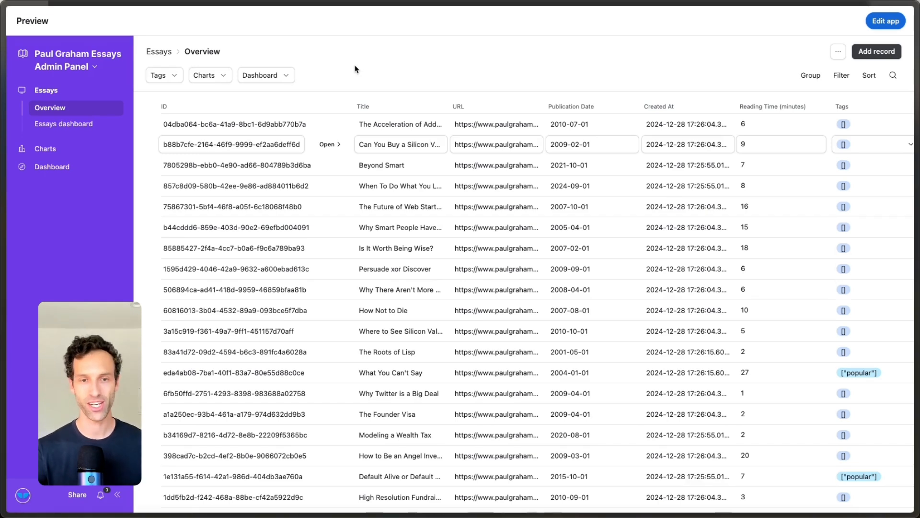
Check the new app's 227-essay dashboard, then return to the essays overview records list
left_click(400, 186)
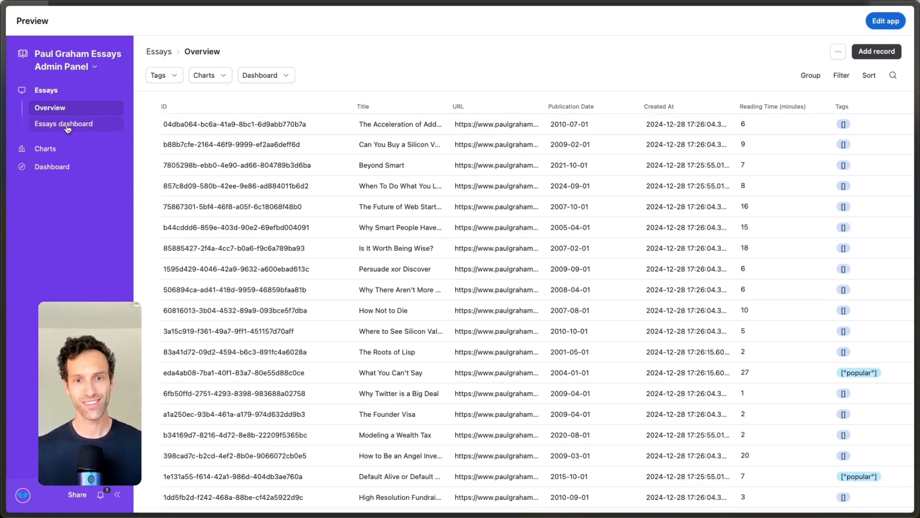
left_click(63, 123)
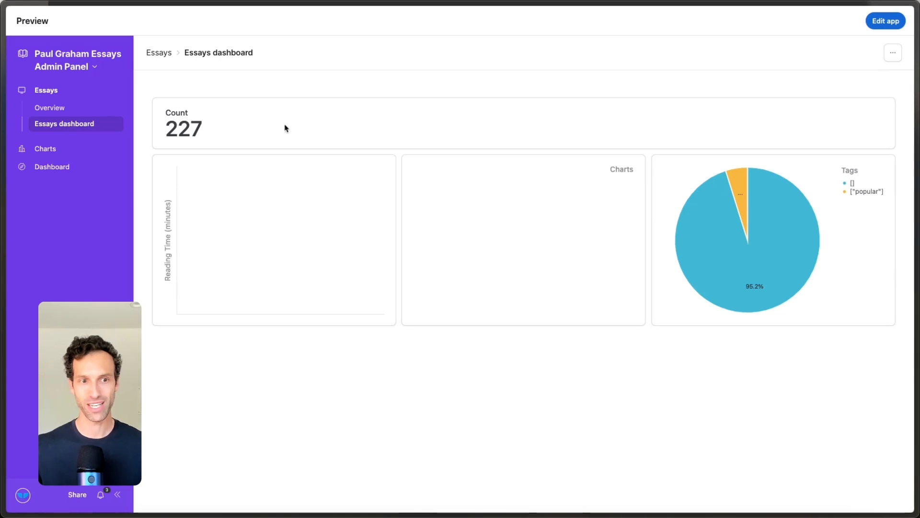
mouse_move(293, 230)
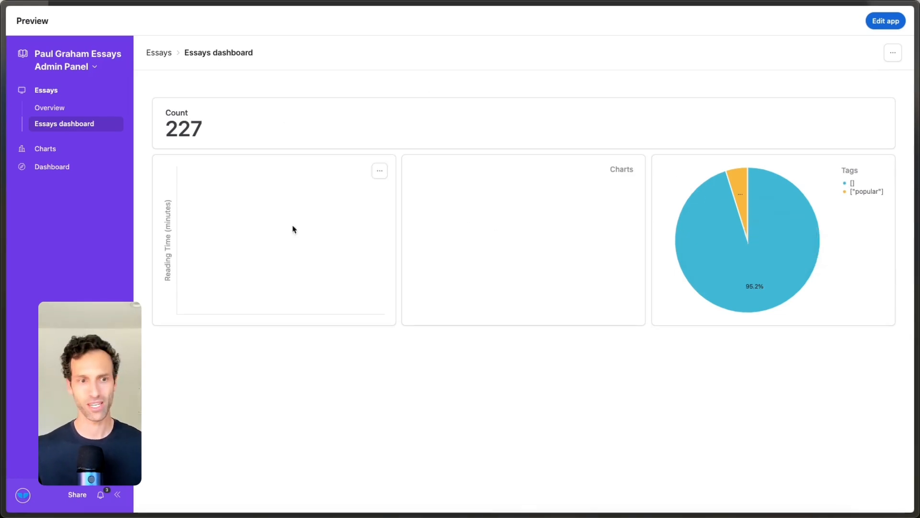
mouse_move(818, 279)
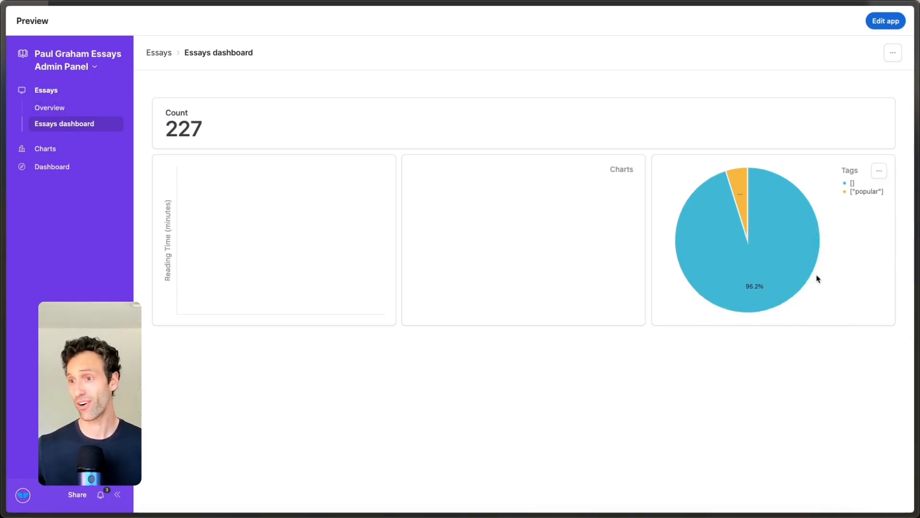
mouse_move(50, 108)
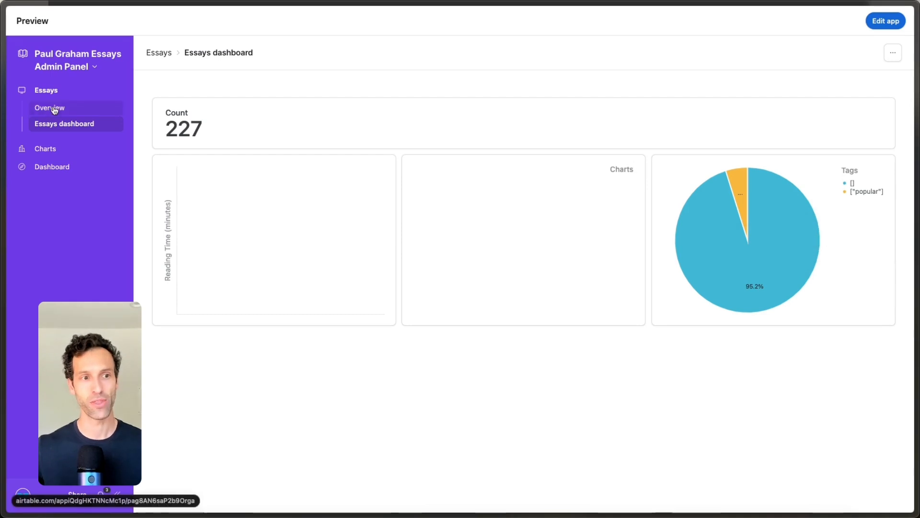
left_click(50, 108)
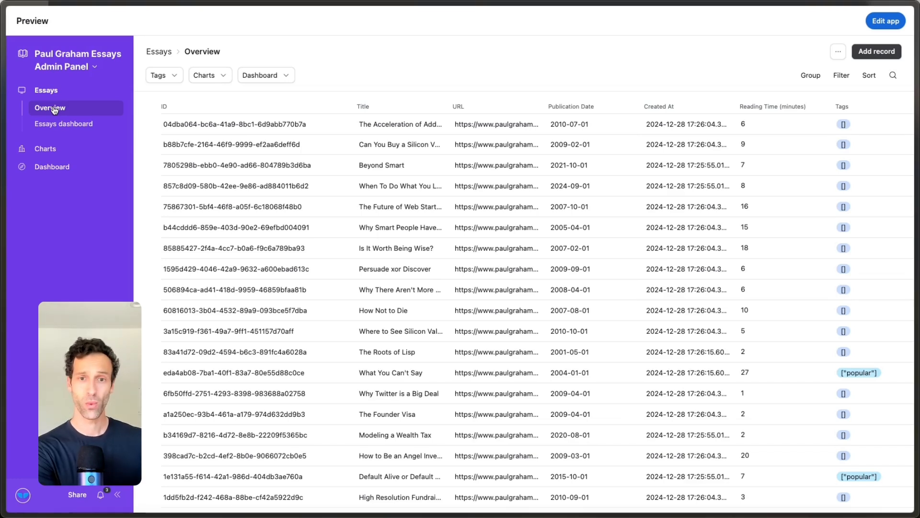
left_click(400, 165)
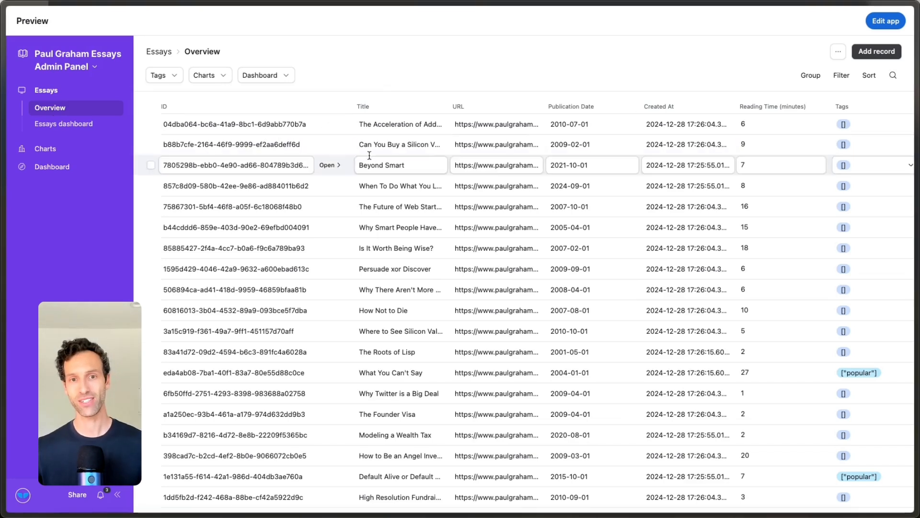
left_click(396, 93)
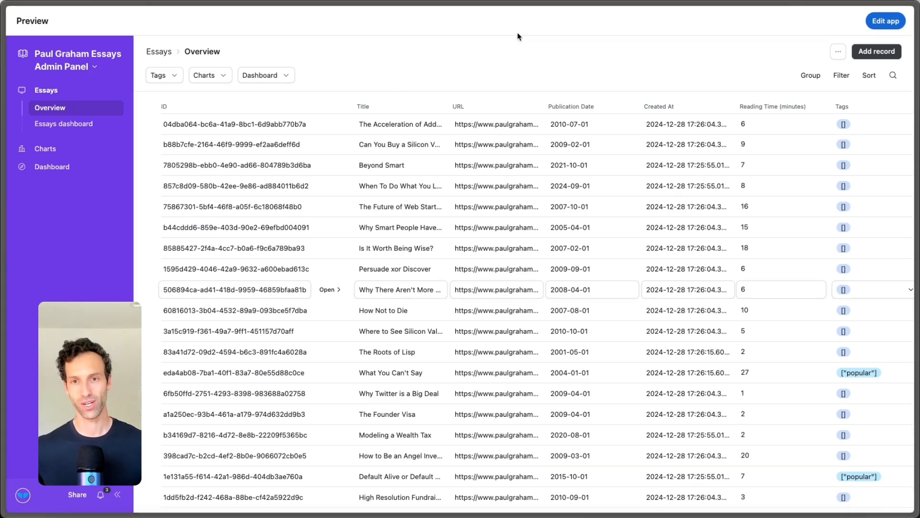
mouse_move(353, 95)
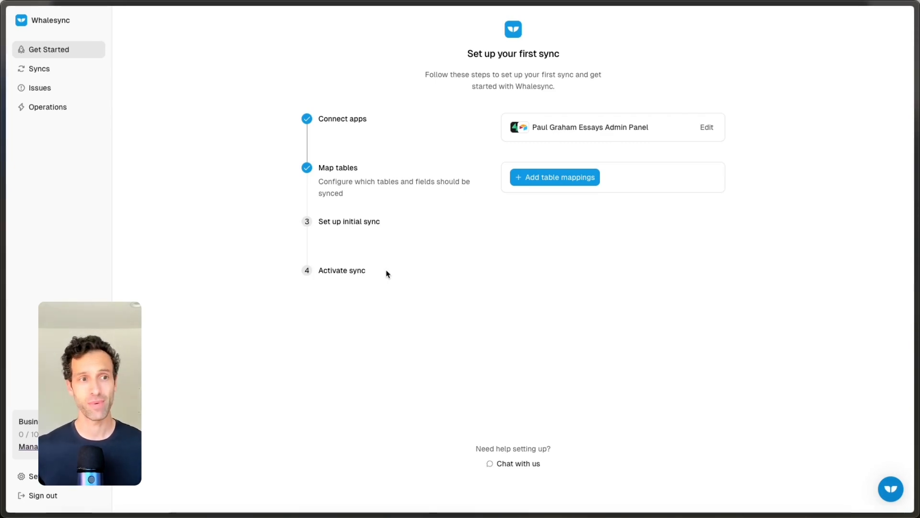
mouse_move(437, 132)
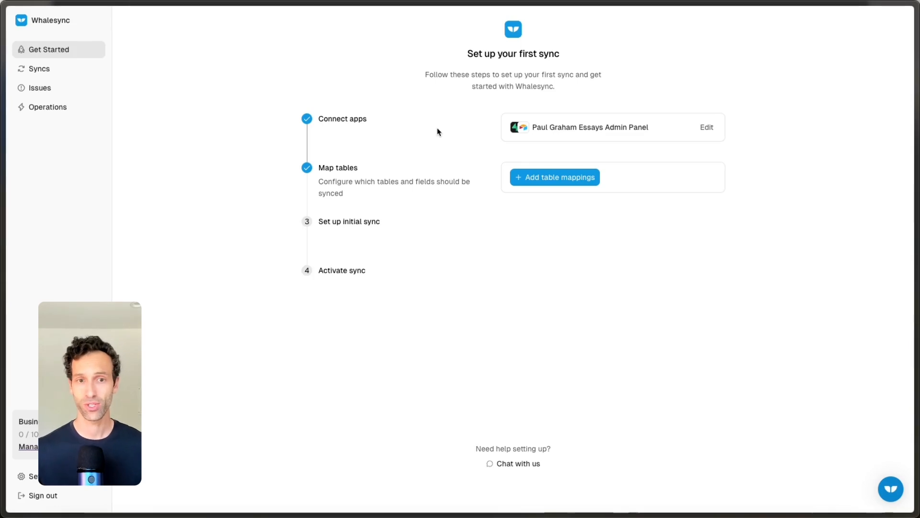
mouse_move(554, 177)
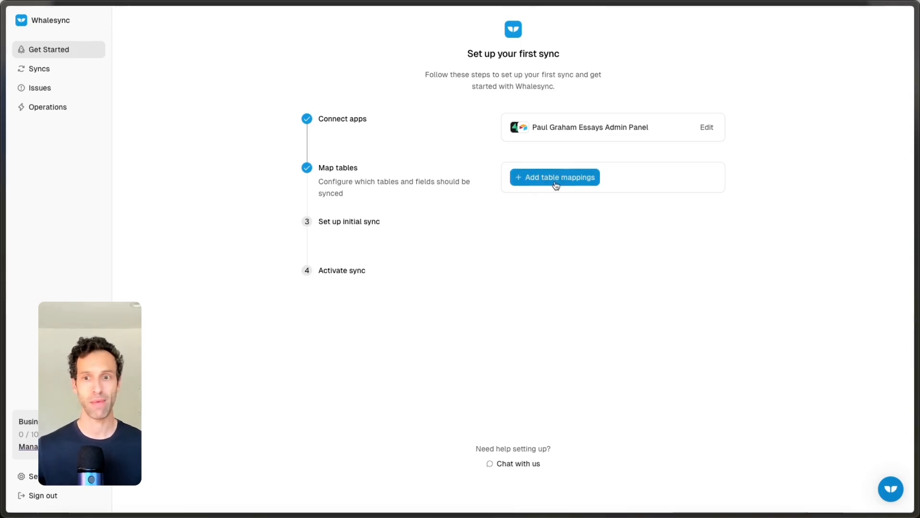
Create a full-table mapping from Supabase essays to Airtable Essays
left_click(554, 177)
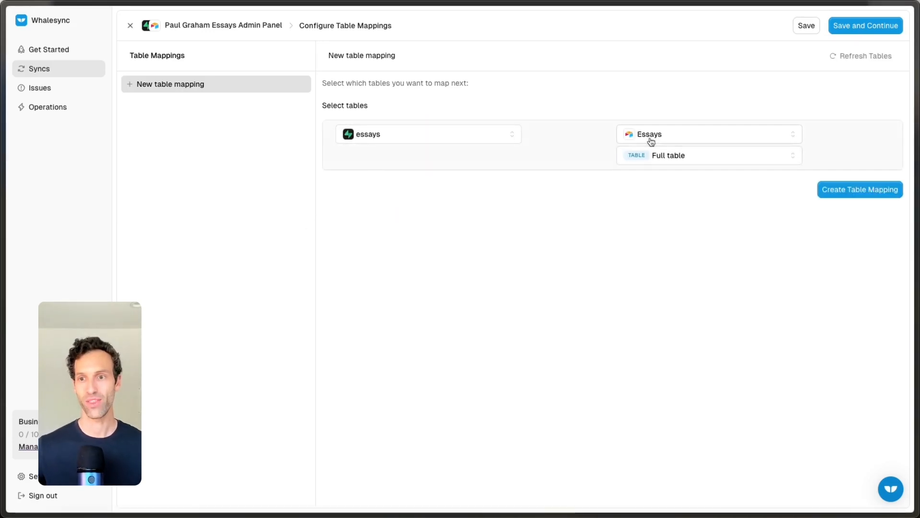
left_click(860, 189)
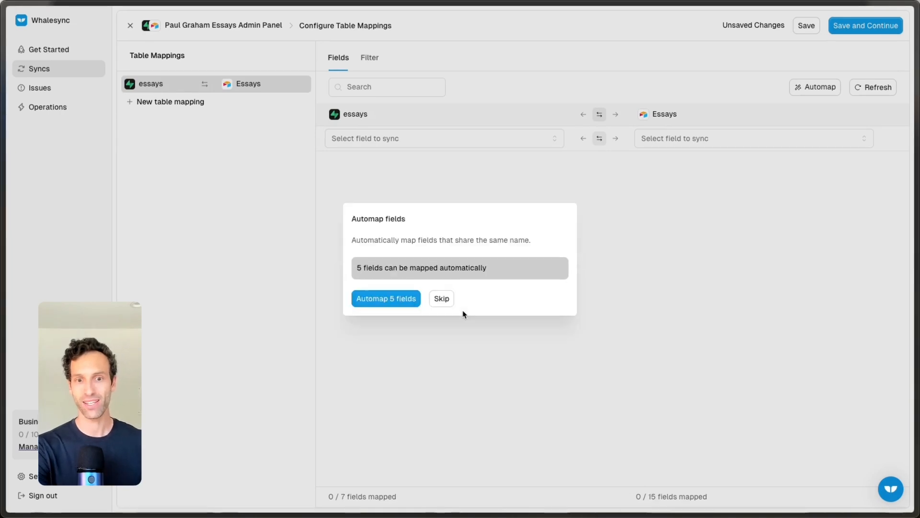
Automap the five same-named fields, pair date with Publication Date, and save the mapping
left_click(385, 298)
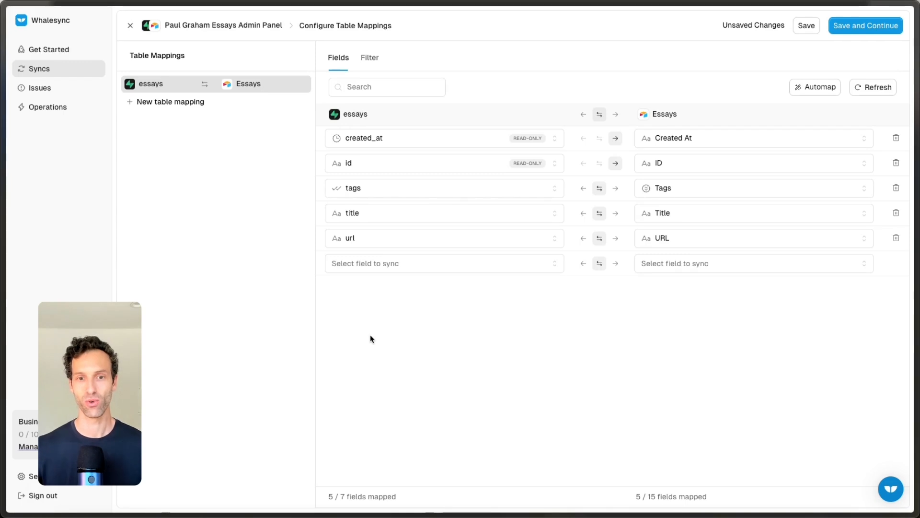
left_click(443, 263)
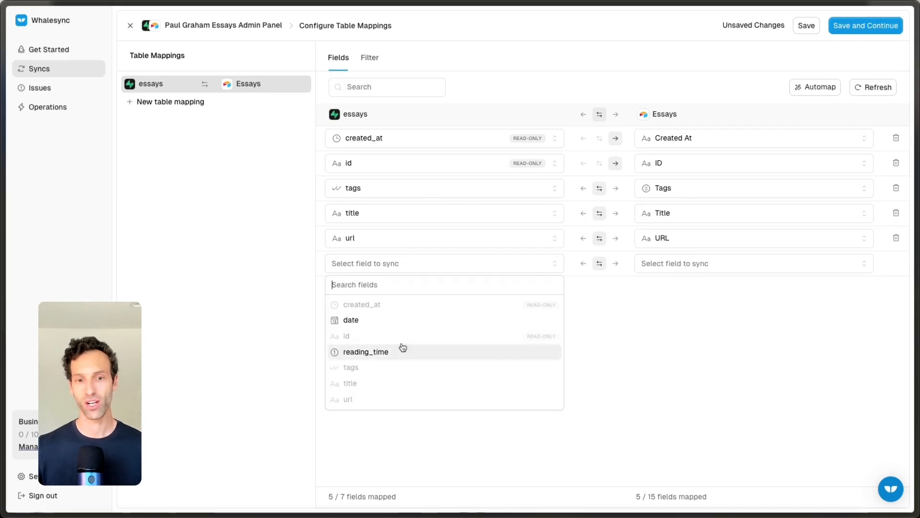
left_click(350, 320)
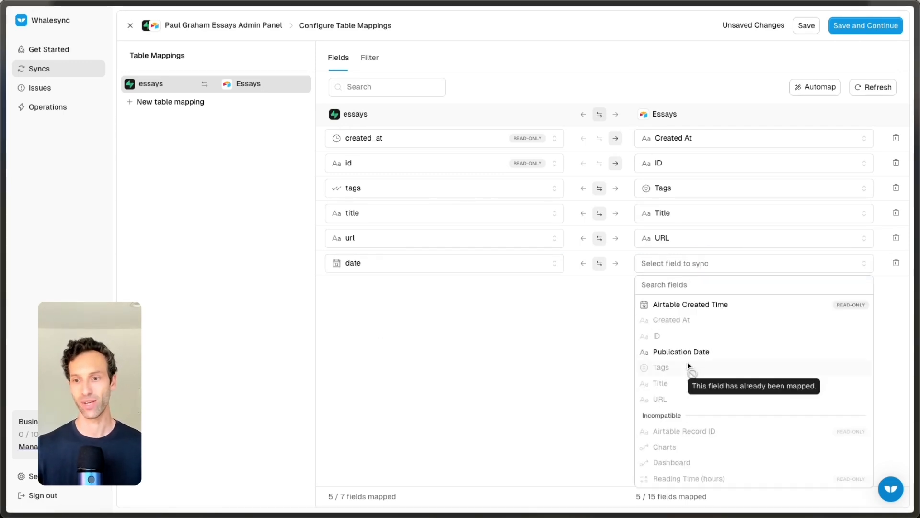
left_click(683, 352)
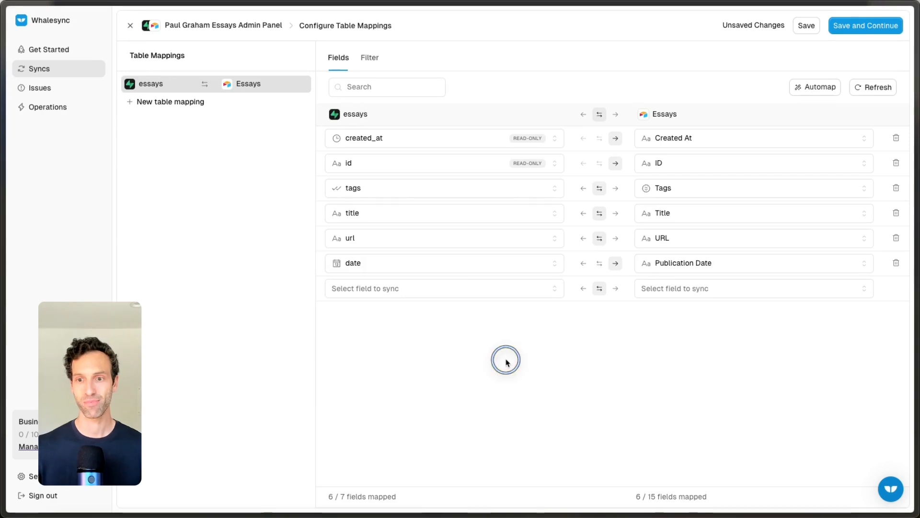
mouse_move(707, 146)
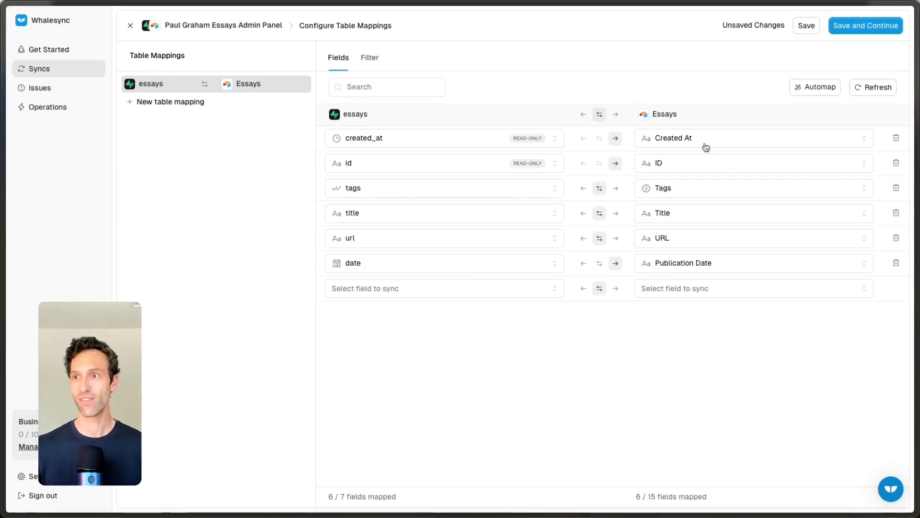
left_click(865, 26)
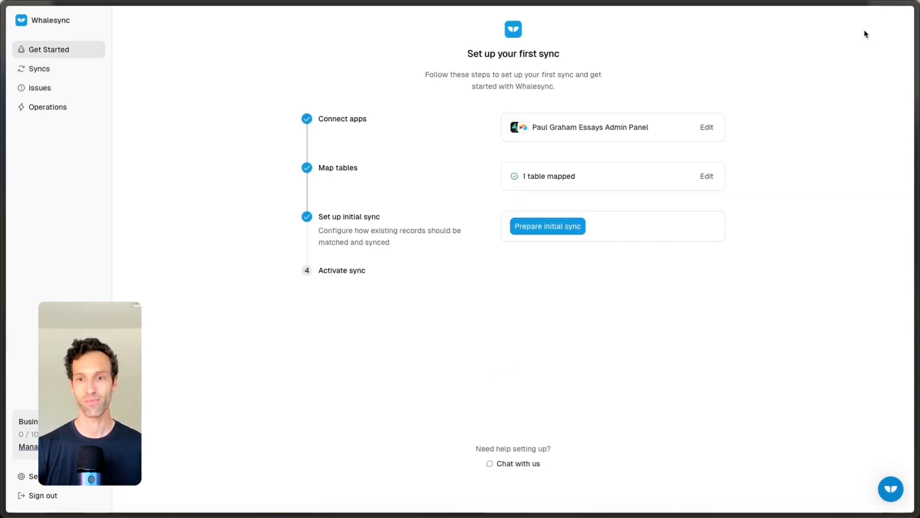
Start preparing the initial sync in Whalesync
left_click(547, 226)
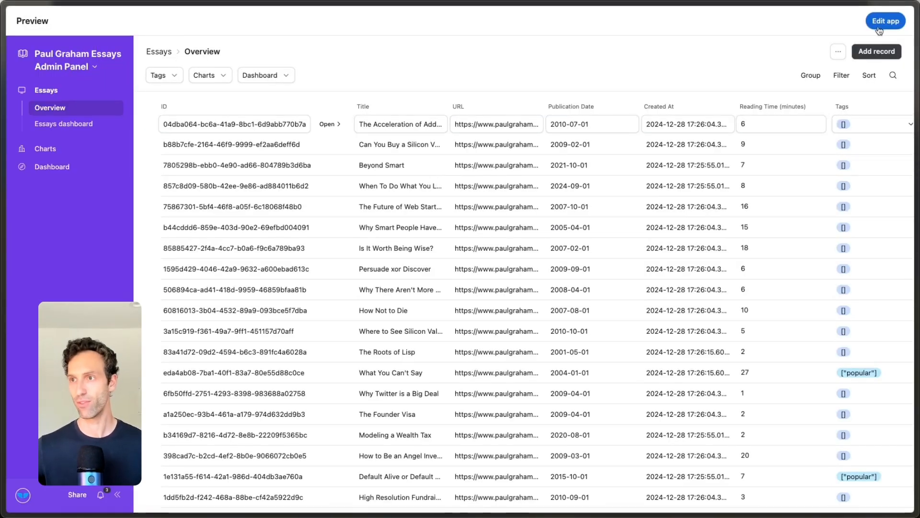
Delete all 227 existing records from the Airtable Essays data grid
left_click(885, 21)
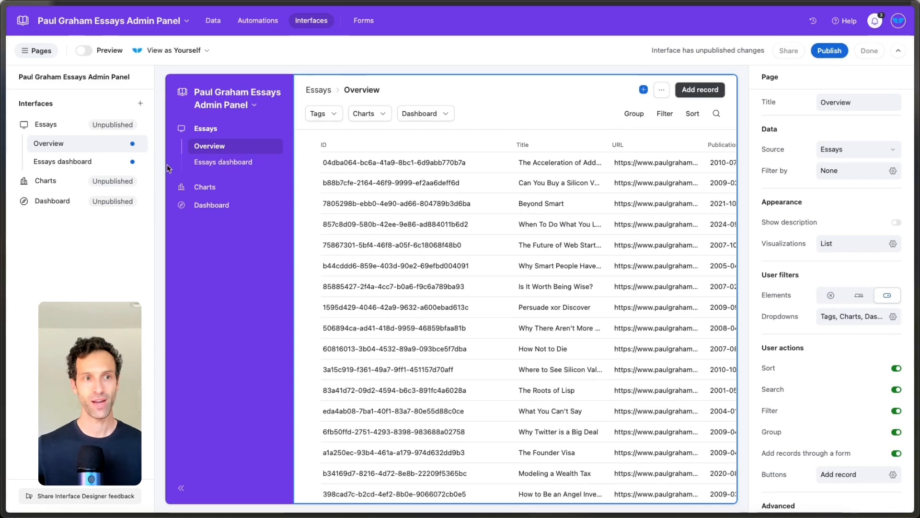
left_click(212, 21)
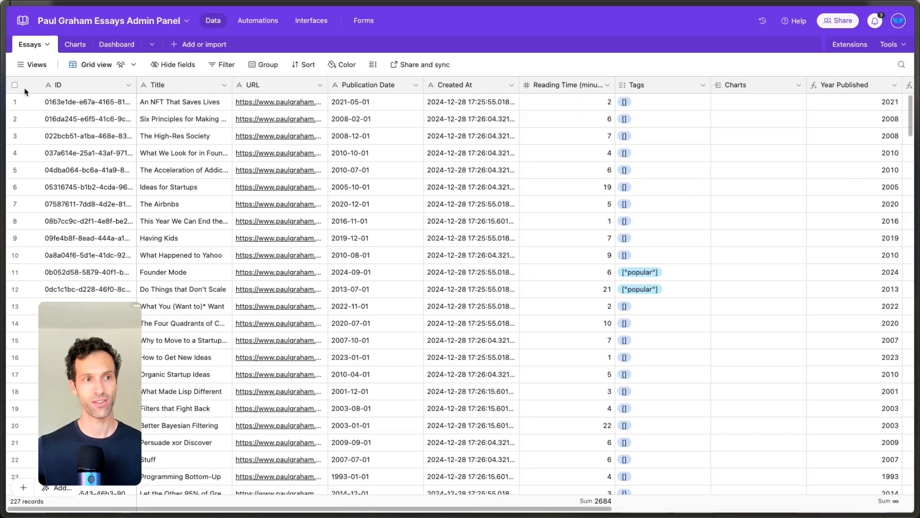
left_click(14, 84)
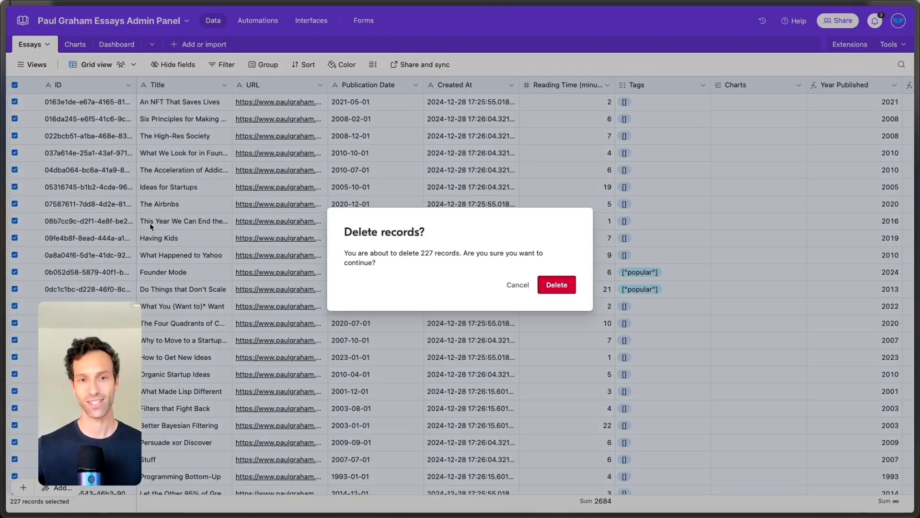
left_click(555, 284)
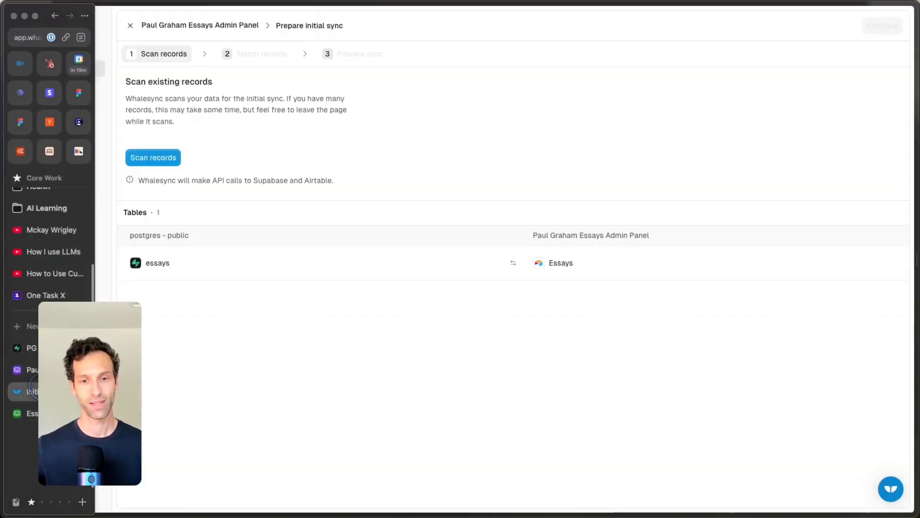
Scan existing records (227 in essays, none in Essays) and continue to record matching
left_click(153, 157)
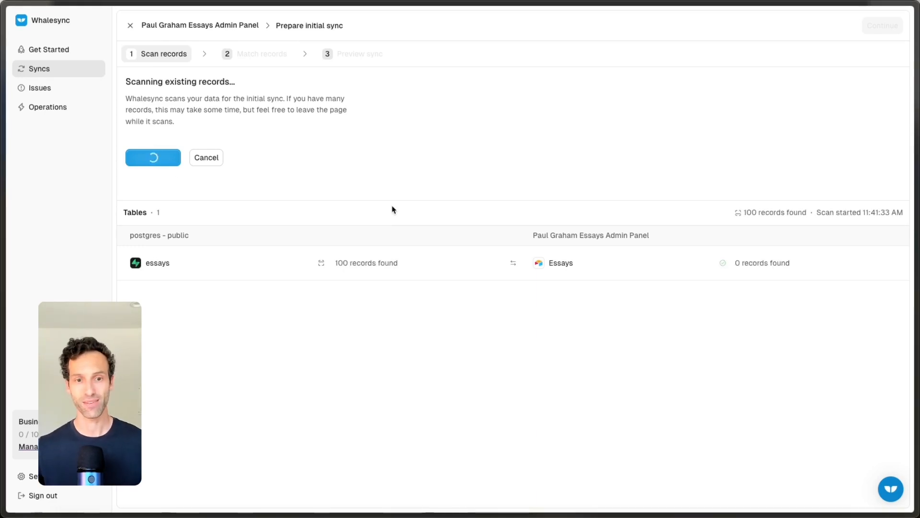
mouse_move(345, 282)
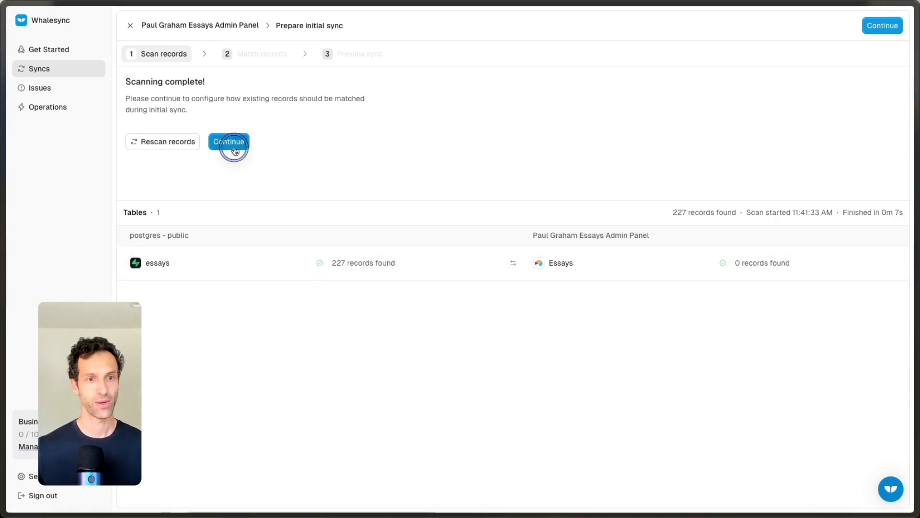
left_click(228, 141)
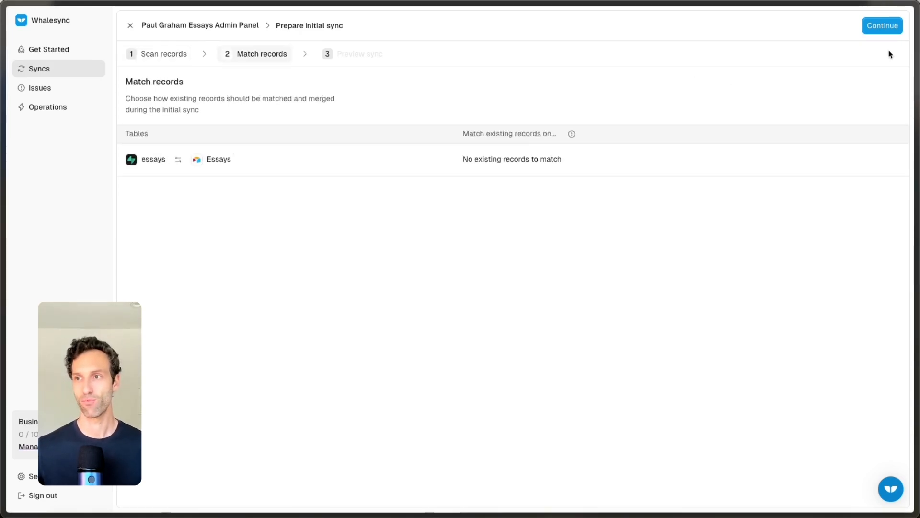
Continue through the 227-record sync preview to the Activate Sync confirmation
left_click(882, 26)
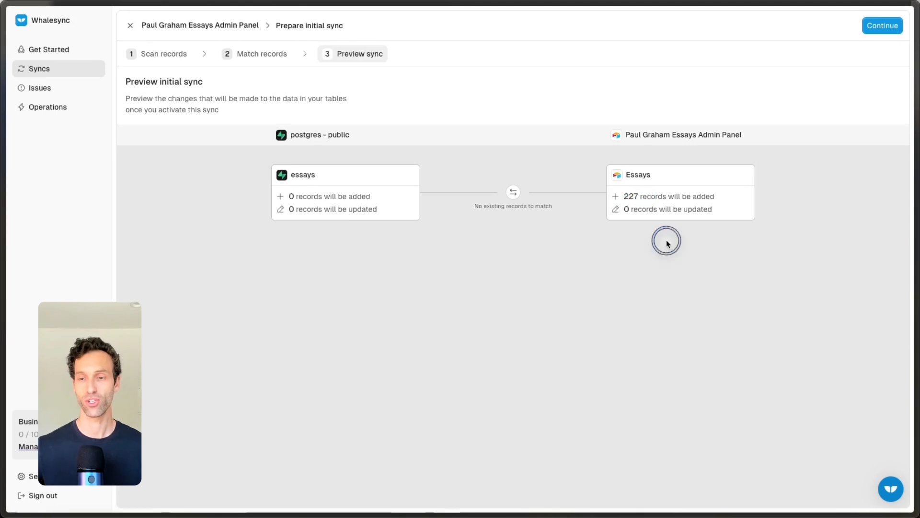
mouse_move(879, 39)
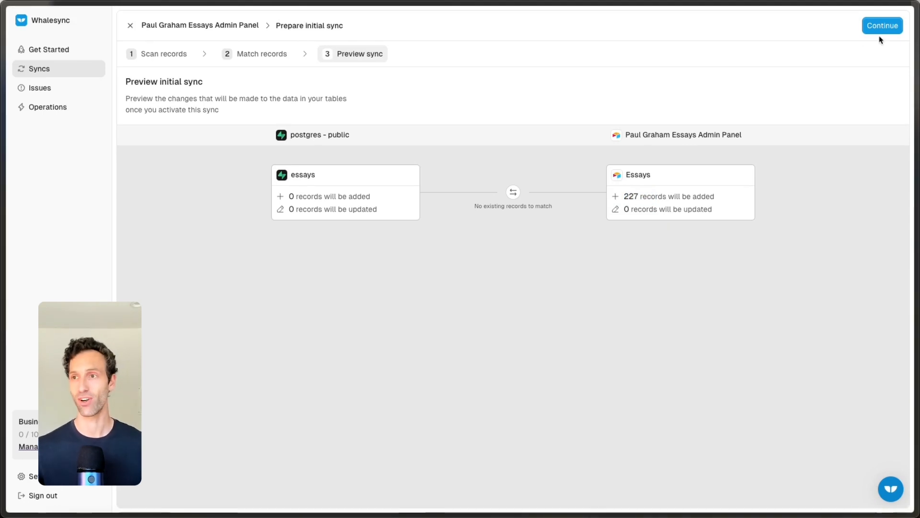
left_click(882, 25)
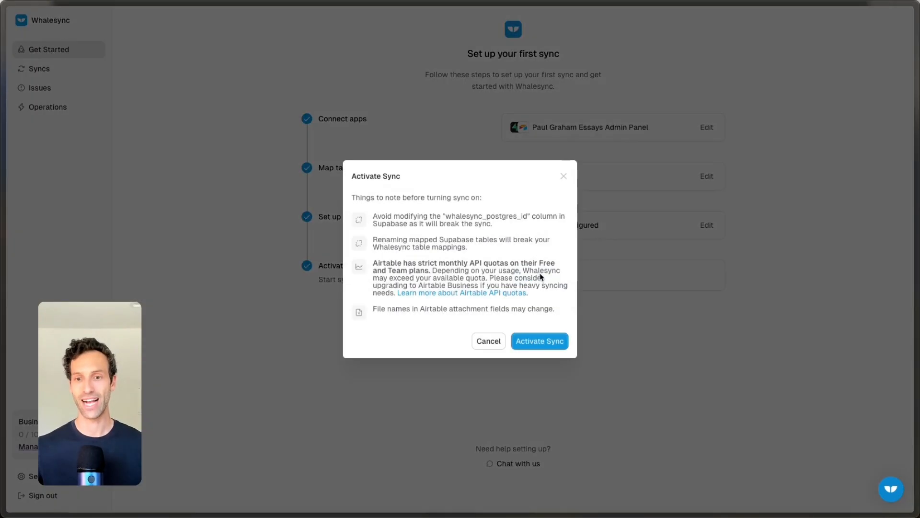
Activate the sync, then check the Airtable Essays grid and admin panel interface for incoming essay records
left_click(539, 341)
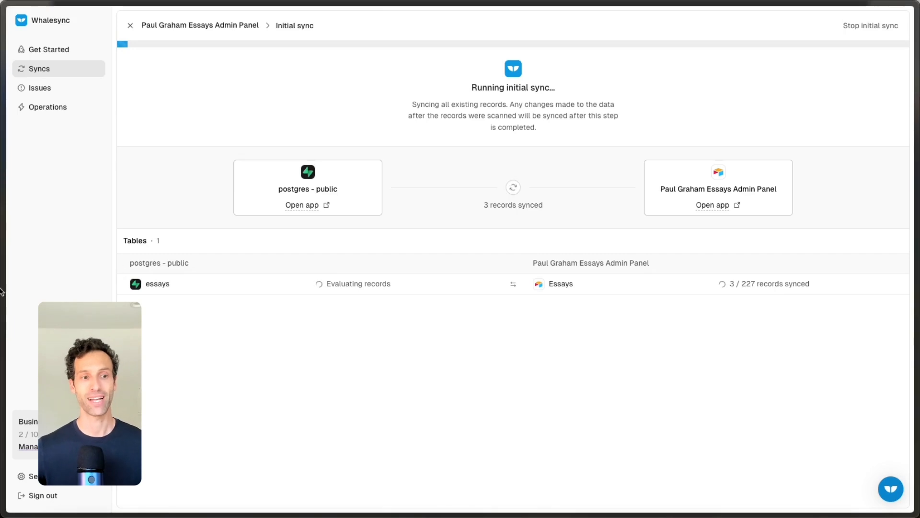
left_click(712, 205)
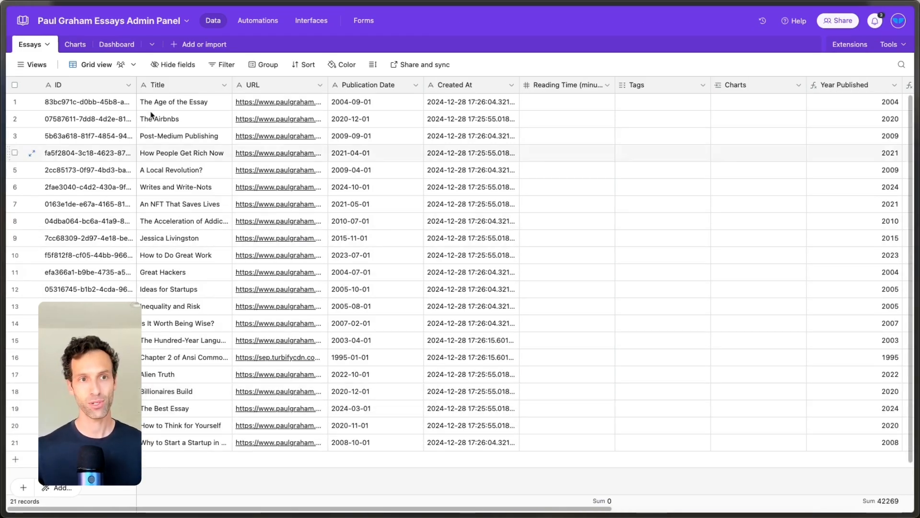
left_click(312, 20)
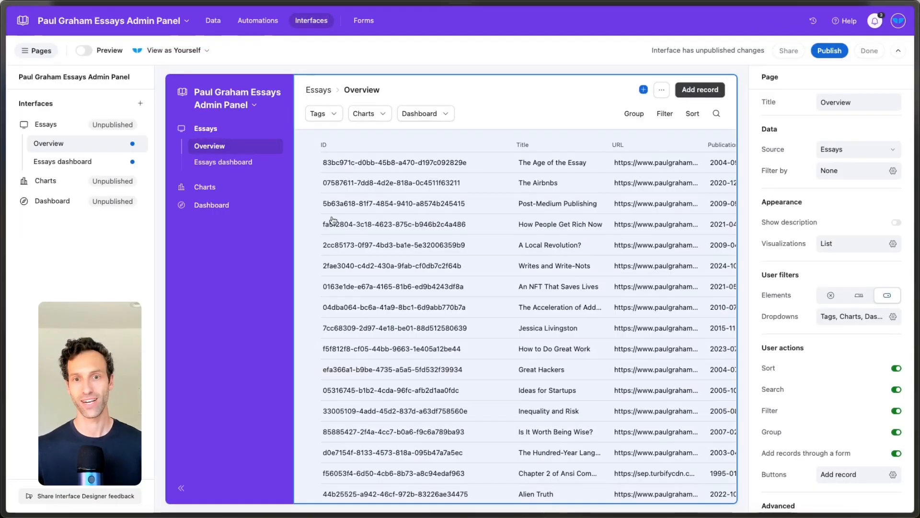